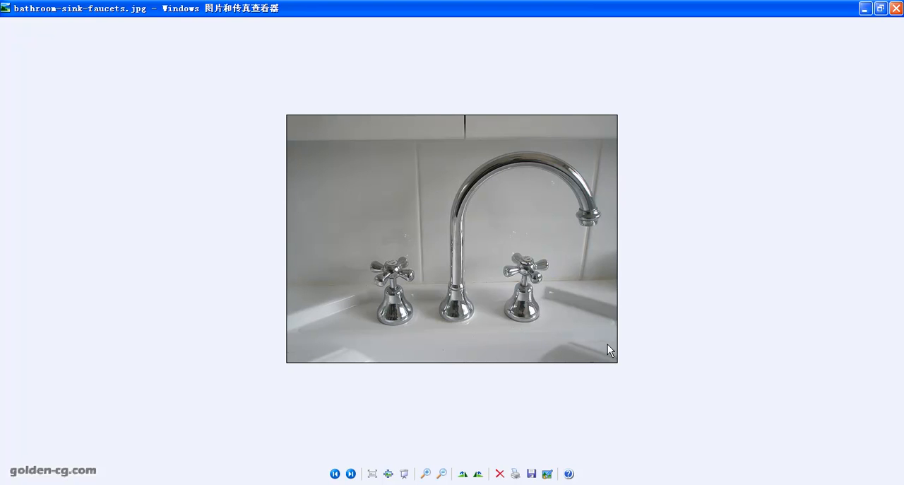
mouse_move(579, 214)
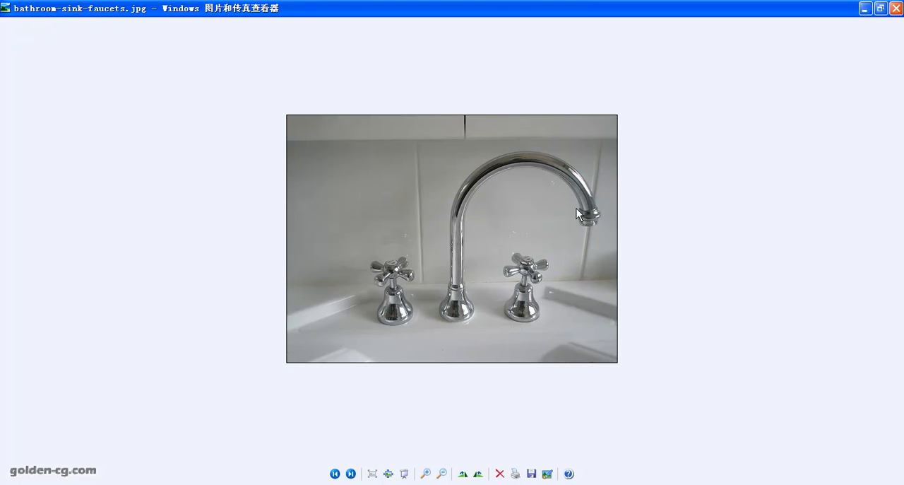
mouse_move(455, 320)
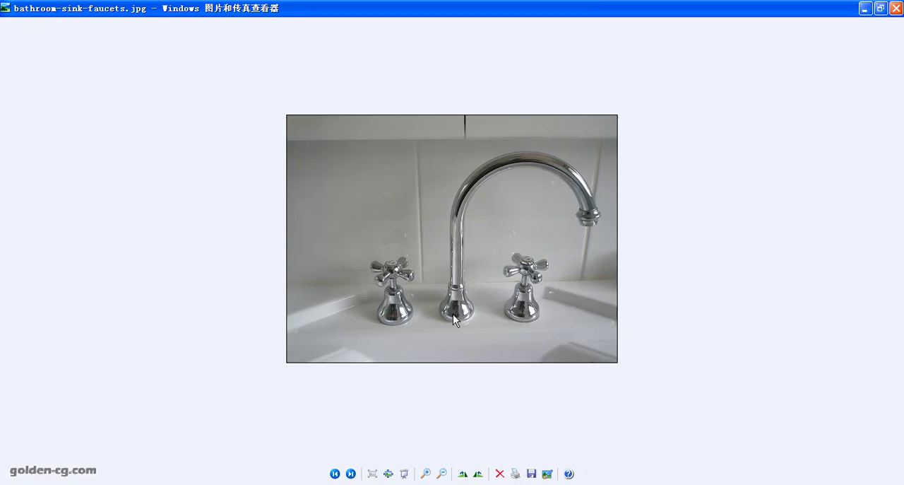
mouse_move(592, 196)
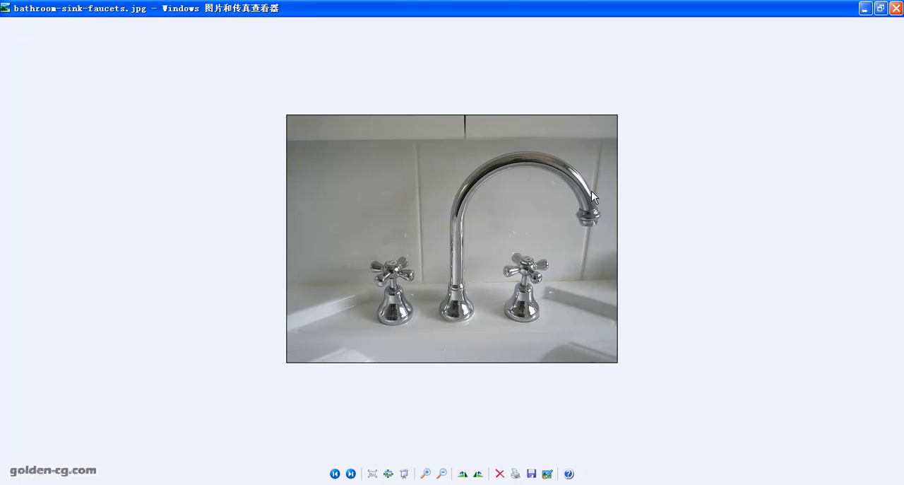
mouse_move(455, 204)
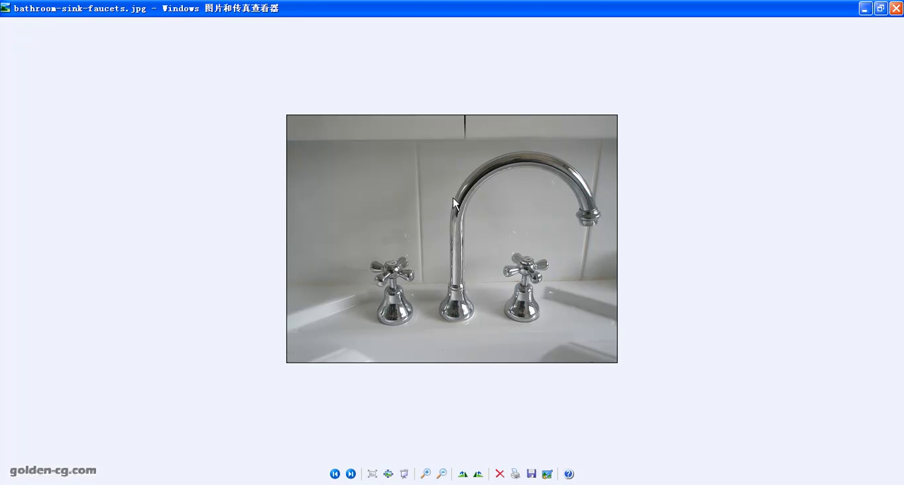
mouse_move(298, 272)
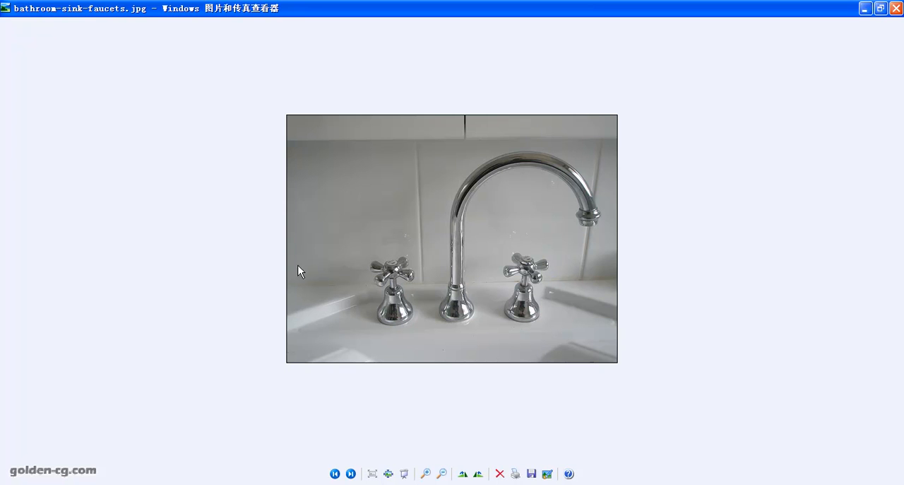
mouse_move(591, 254)
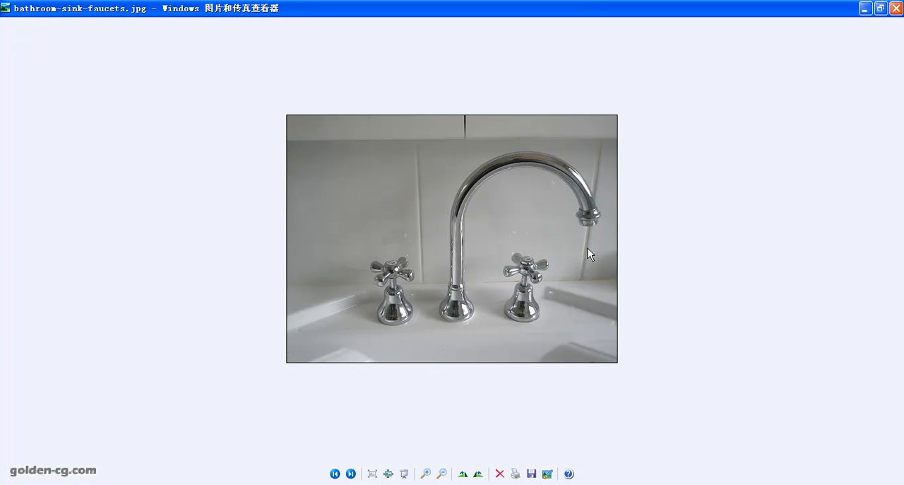
mouse_move(451, 346)
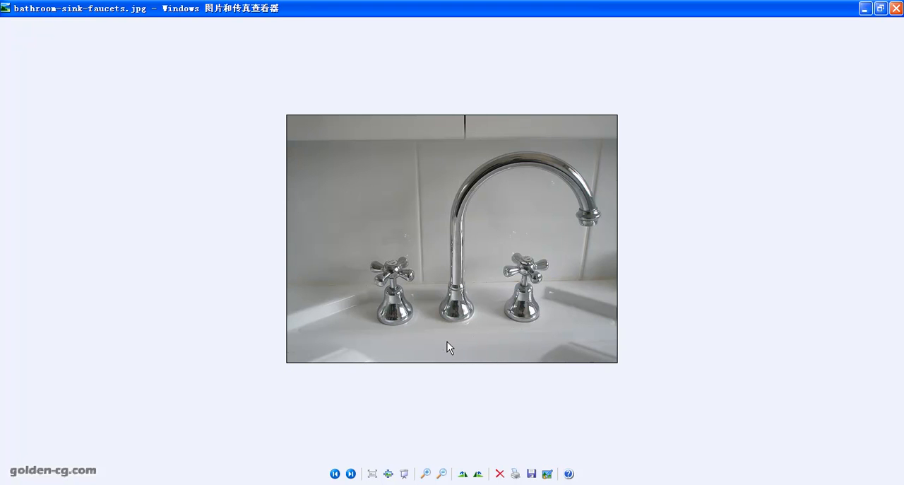
mouse_move(407, 281)
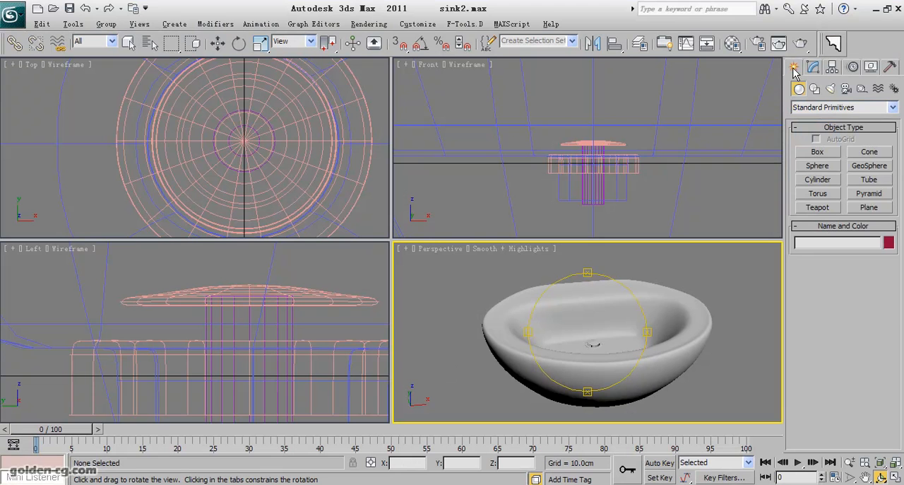
mouse_move(828, 168)
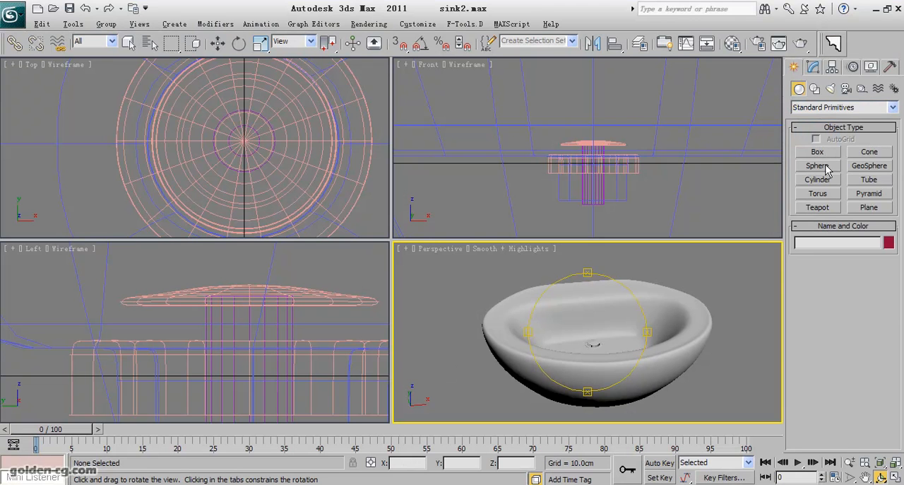
- Create an 18-sided cylinder above the basin and bring up its parameters in the Modify panel
click(817, 178)
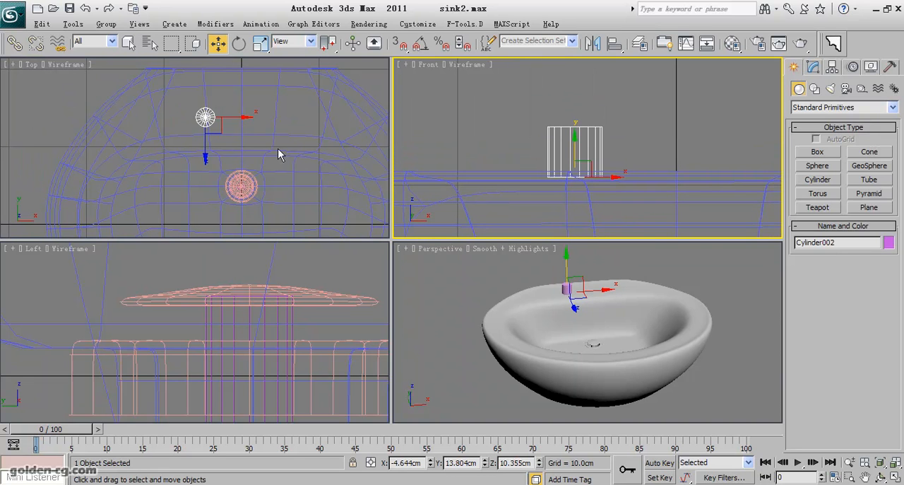
click(814, 67)
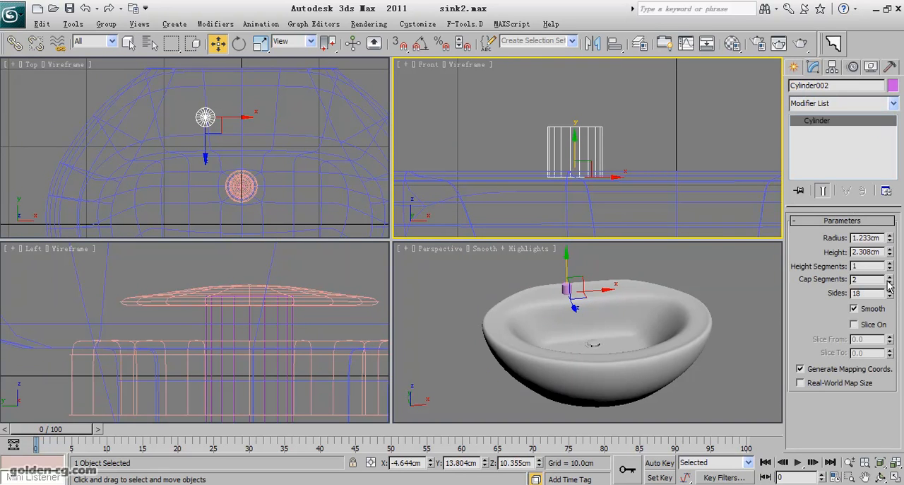
click(890, 281)
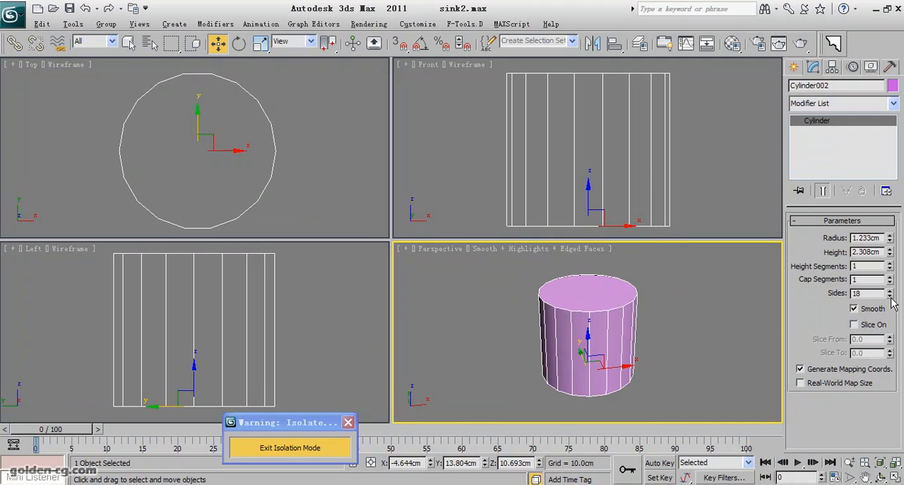
- Lower the isolated cylinder's Sides value from 18 down to 12
click(890, 295)
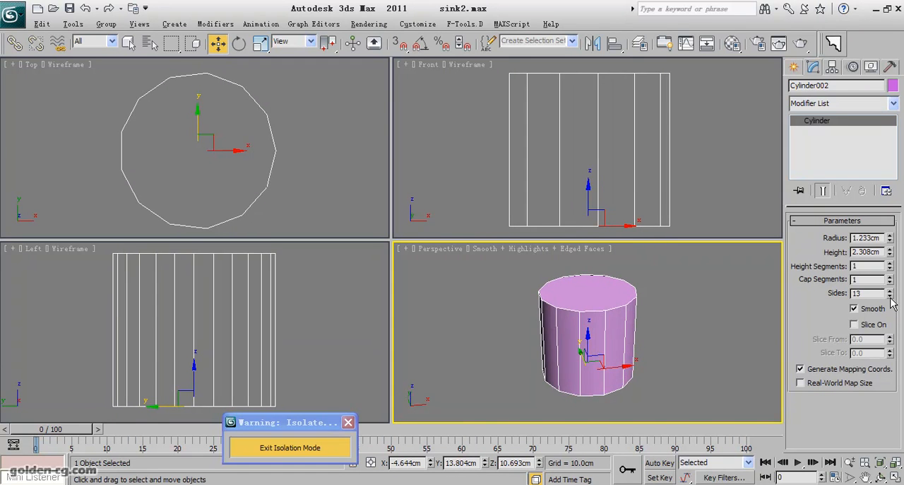
click(890, 295)
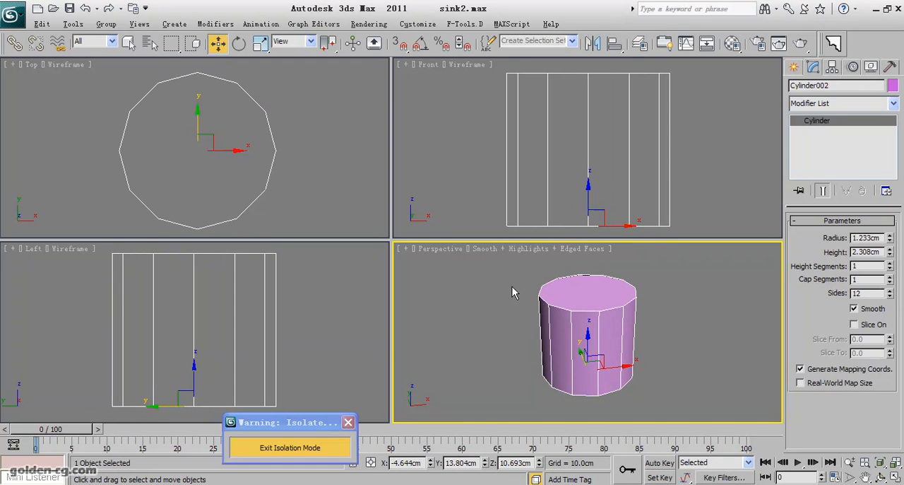
mouse_move(260, 161)
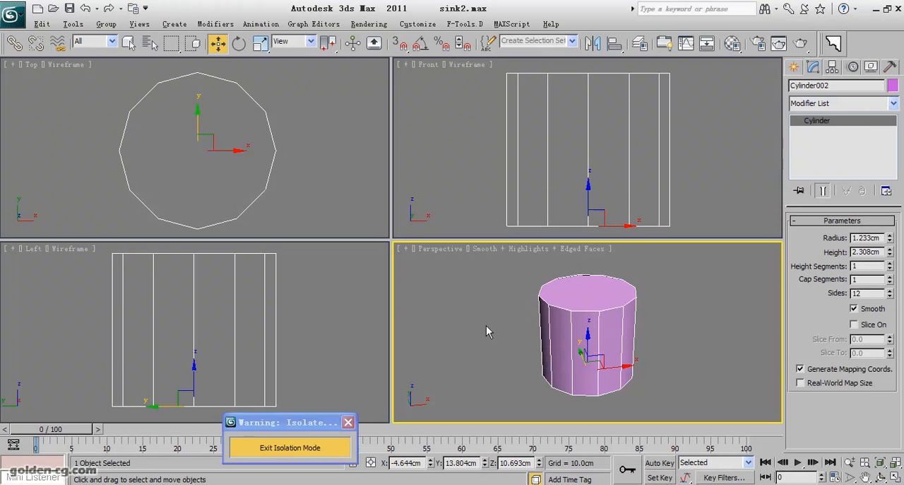
mouse_move(795, 67)
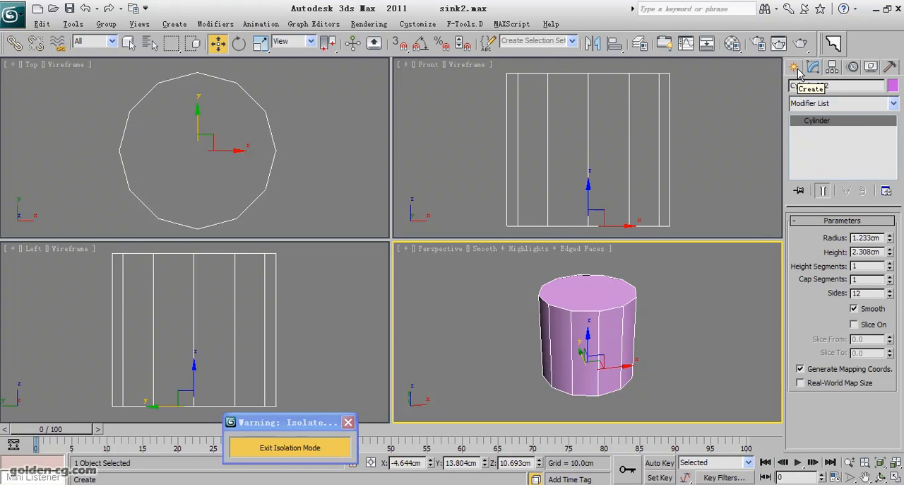
- Convert the cylinder to Editable Poly and connect its vertical edges with a middle edge loop
click(794, 66)
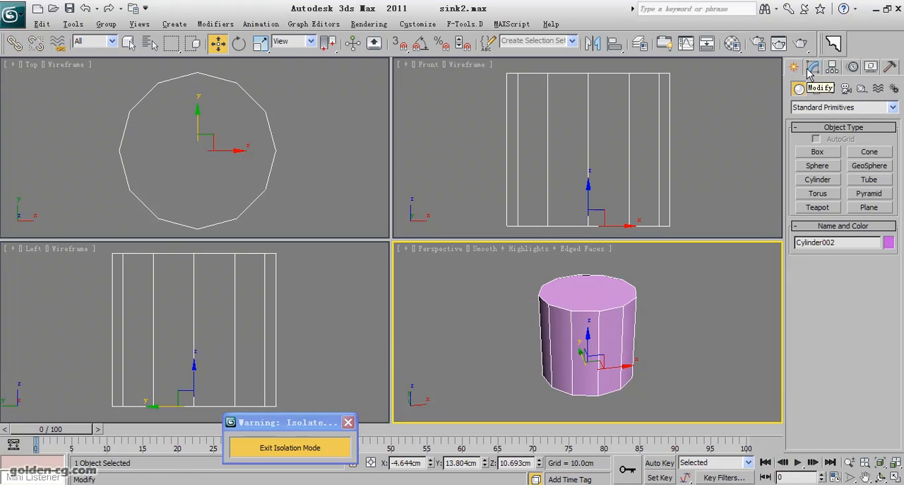
right_click(587, 332)
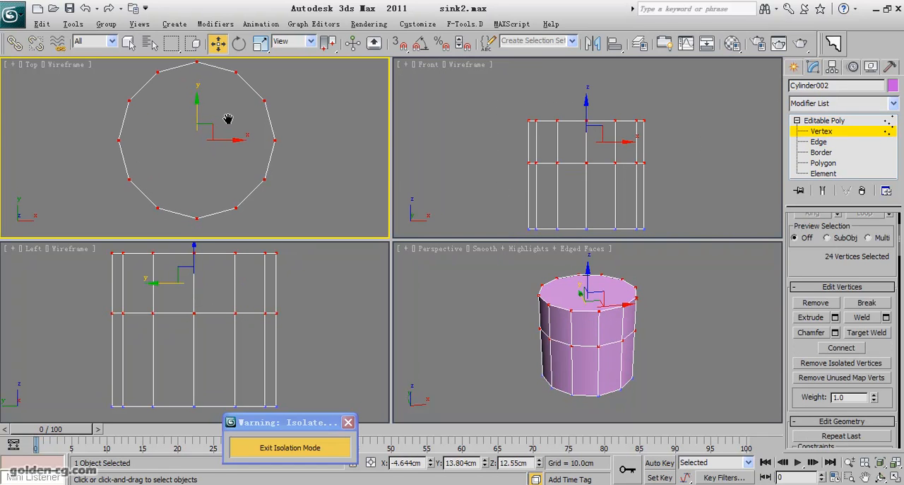
click(819, 141)
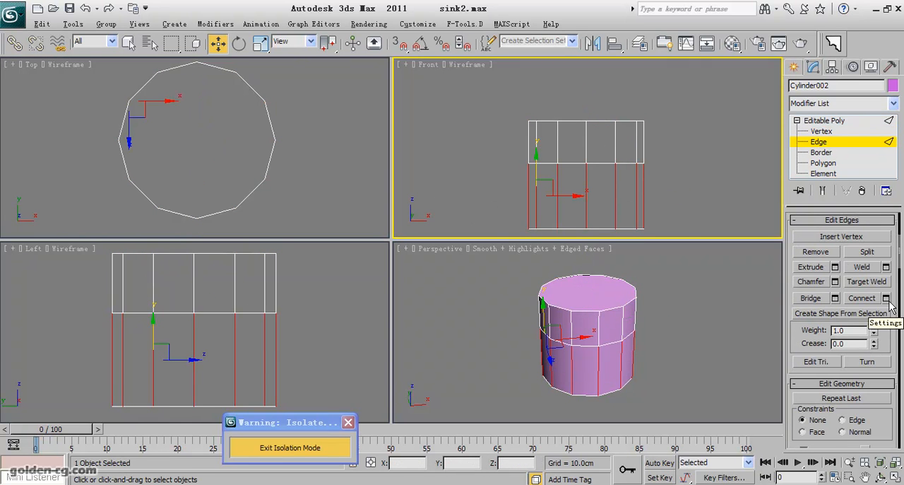
click(884, 297)
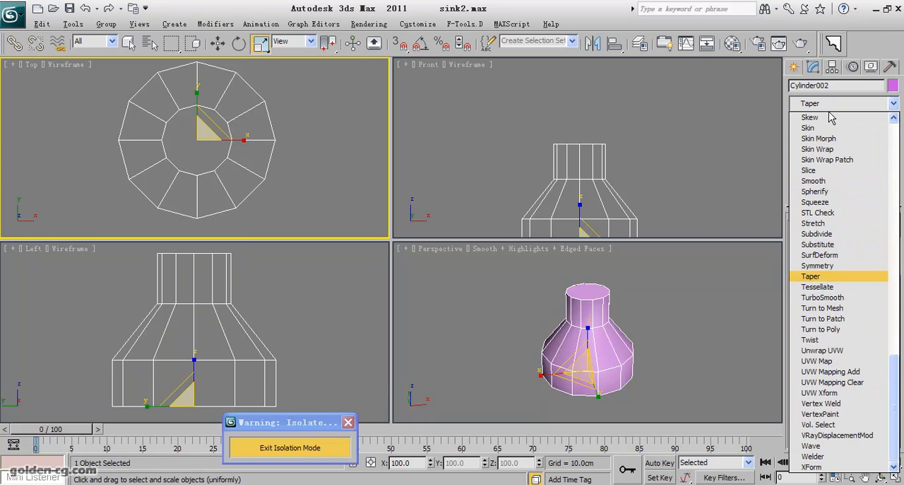
- Add TurboSmooth with Isoline Display on, then edit polygons with the smoothed end result shown
click(822, 296)
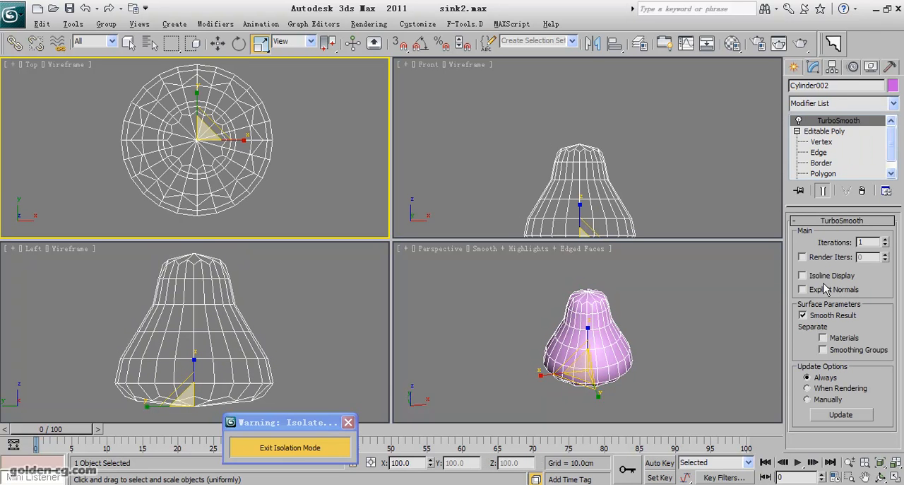
click(885, 240)
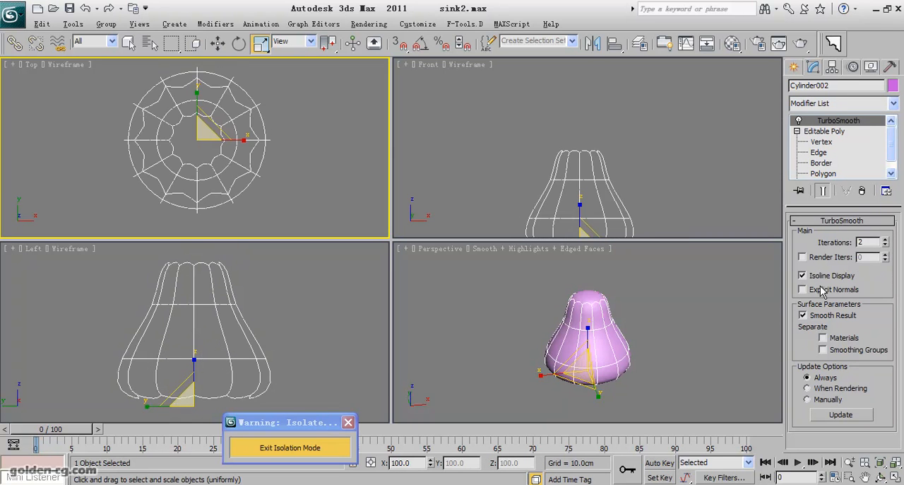
click(803, 289)
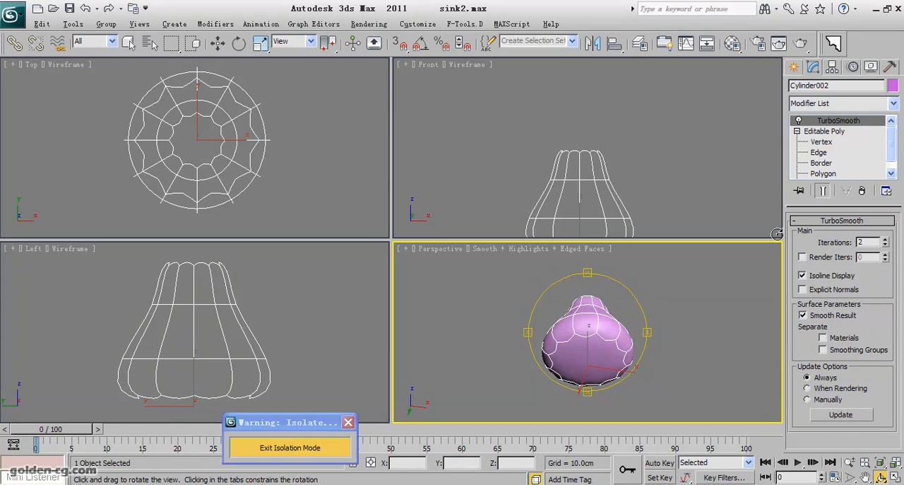
click(823, 173)
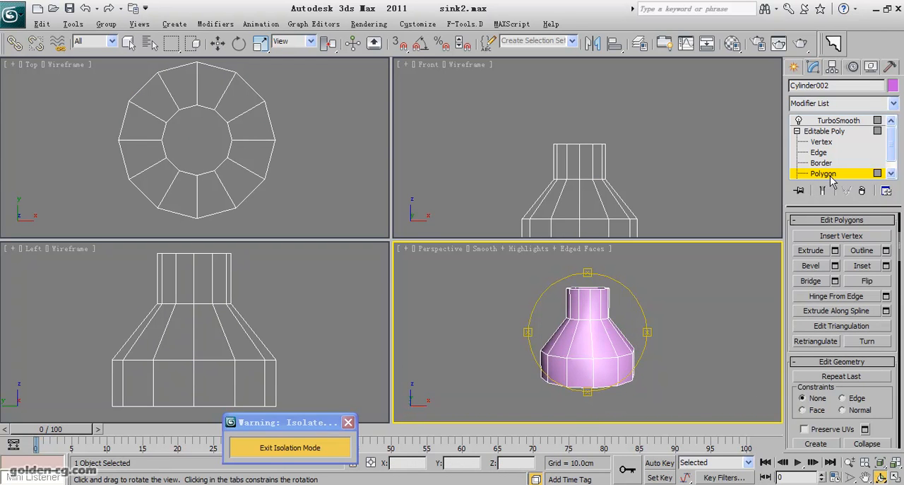
click(840, 120)
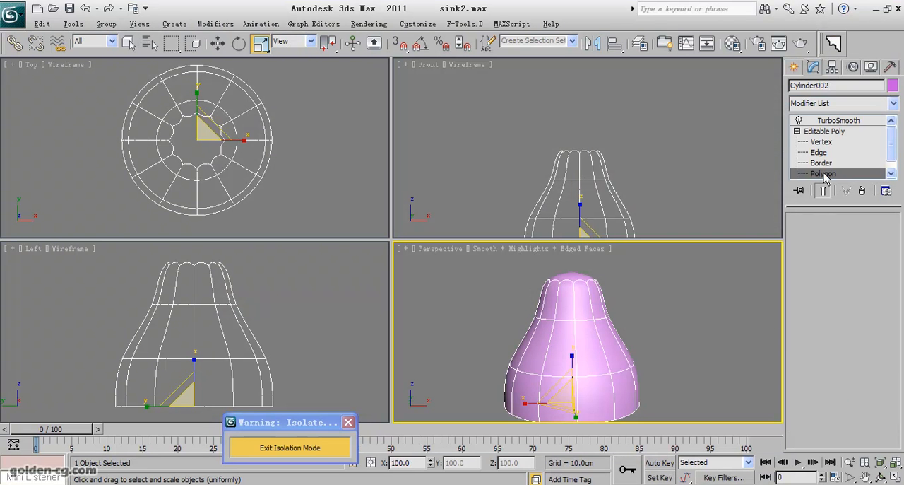
- Inset the top cap to form a rim, then apply a shallow extrusion to the centre face
click(822, 172)
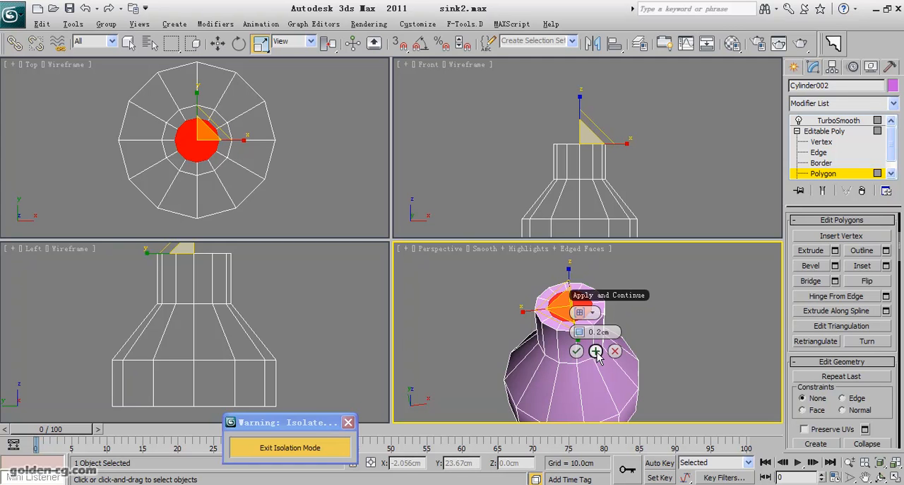
click(596, 350)
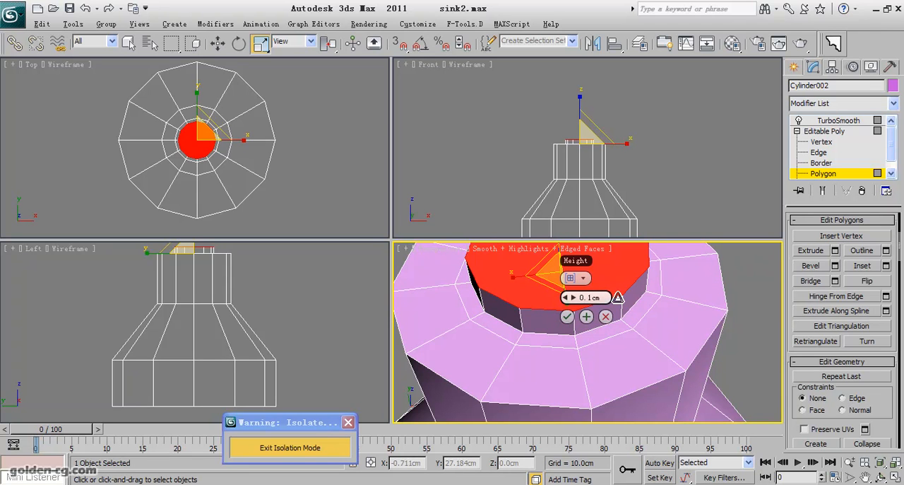
click(587, 316)
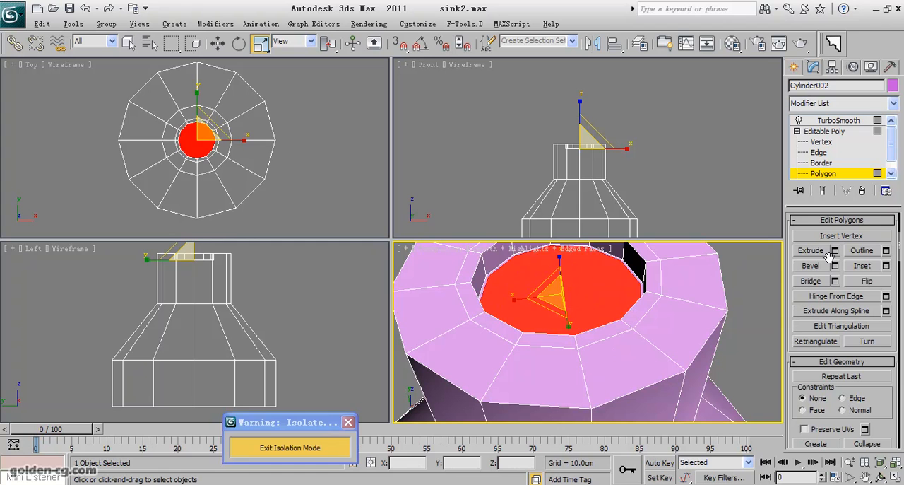
- Extrude the centre face upward into a tall pipe and show it smoothed by TurboSmooth
click(837, 250)
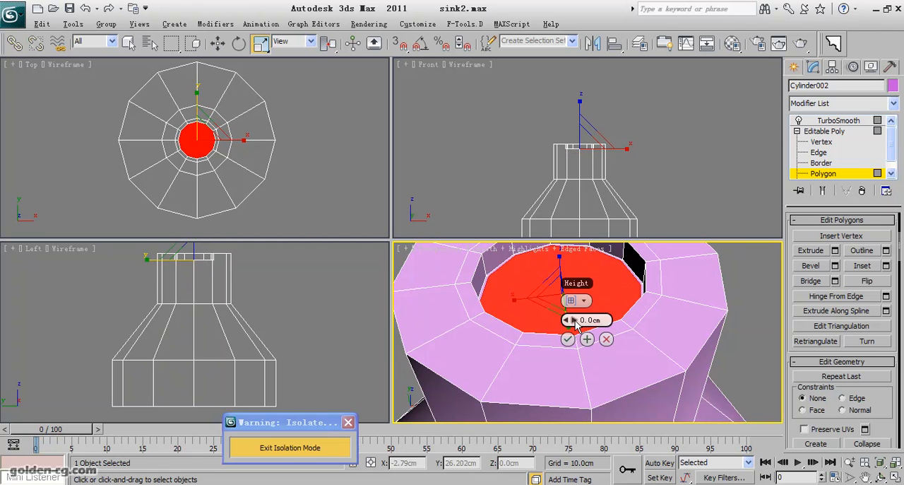
drag(586, 319, 586, 325)
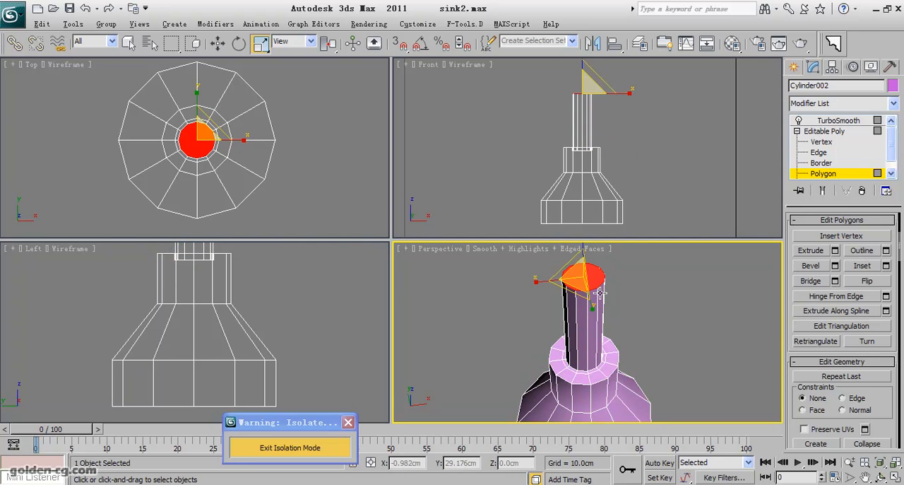
click(825, 130)
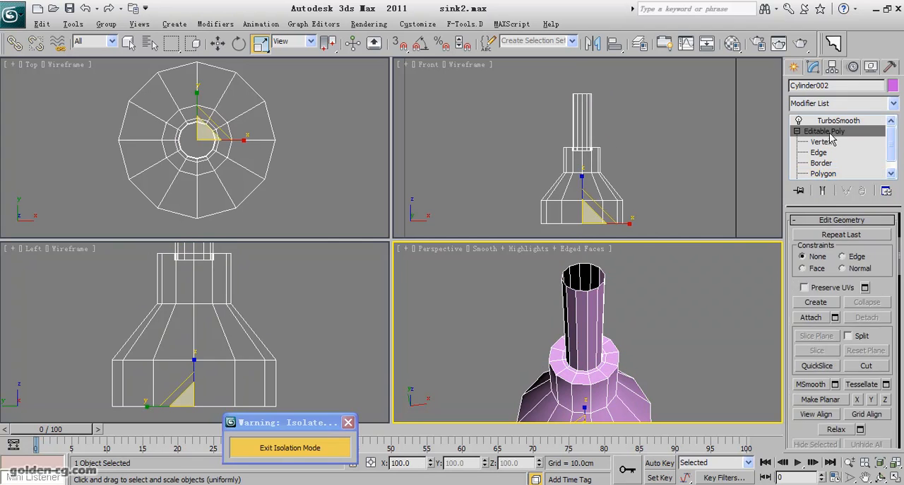
click(838, 120)
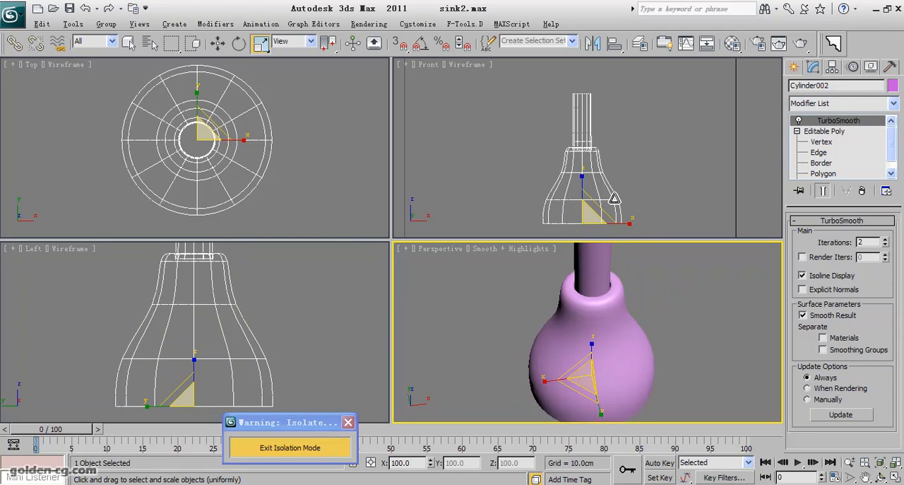
- Select two edge loops around the base's lower flare, then return to the TurboSmoothed view
click(819, 151)
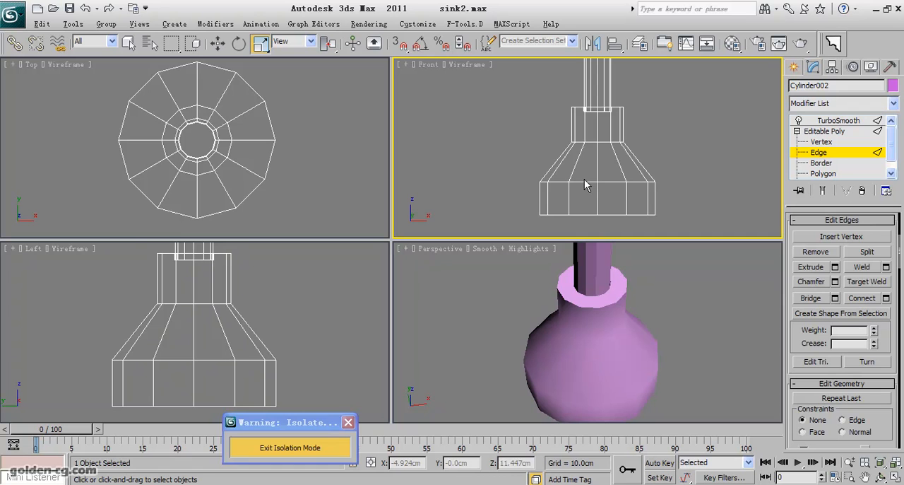
click(601, 177)
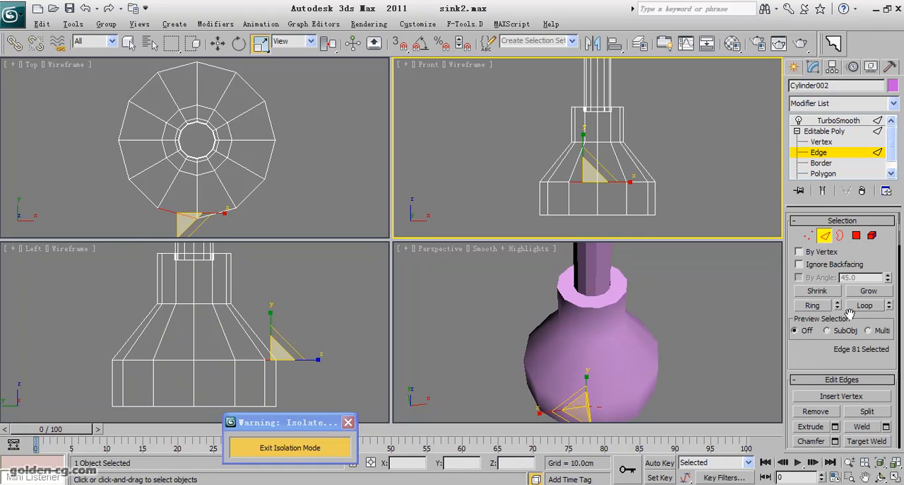
click(865, 305)
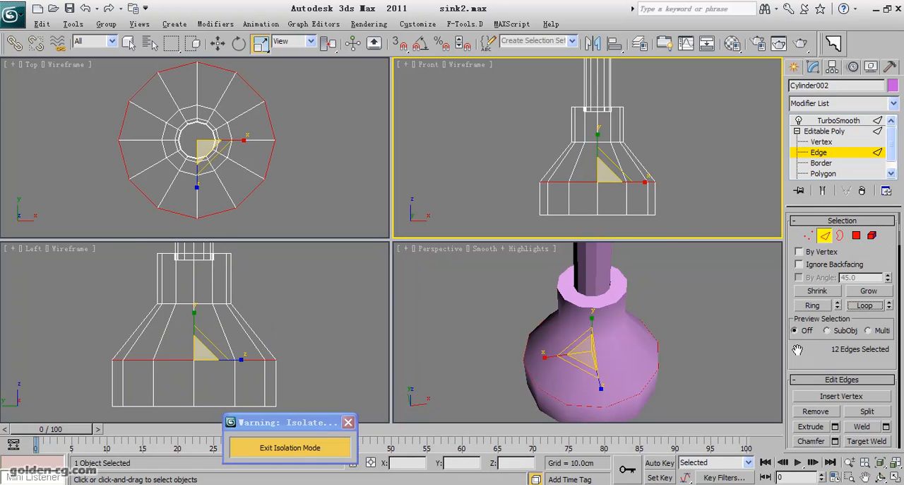
click(884, 354)
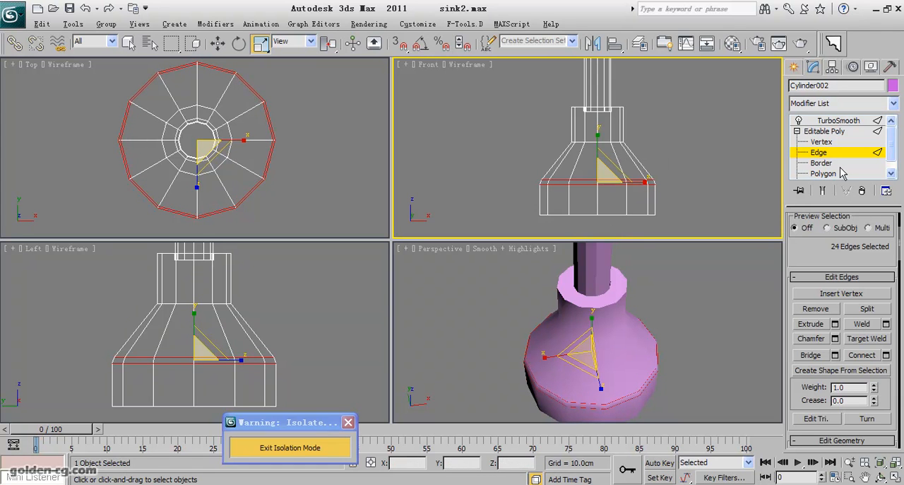
click(838, 120)
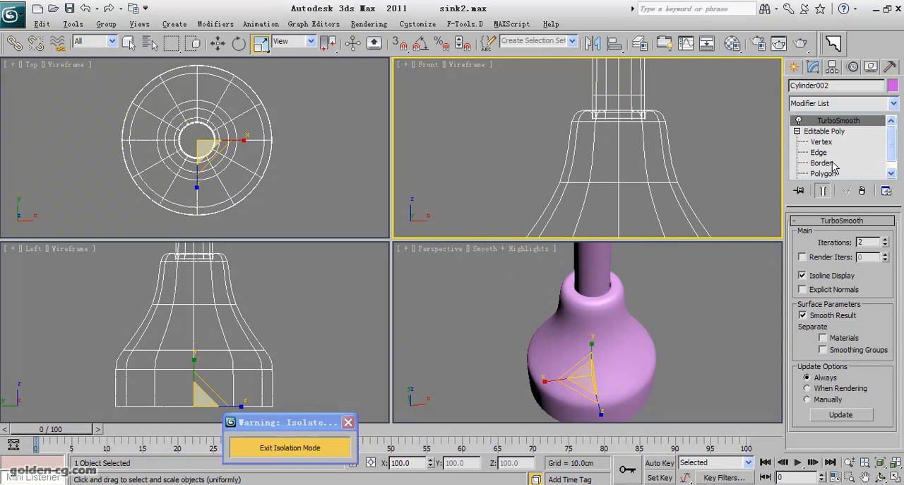
- Select the 12-edge ring on the neck and start a Connect to add a new loop there
click(818, 151)
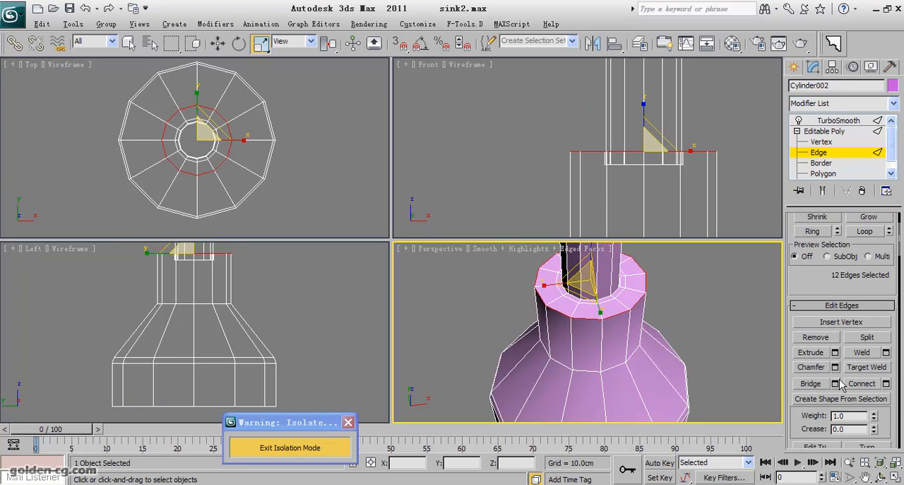
click(886, 383)
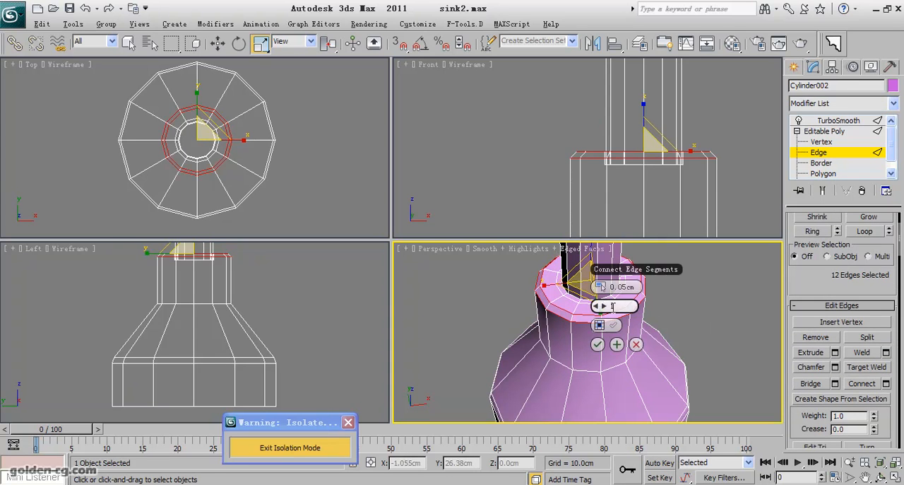